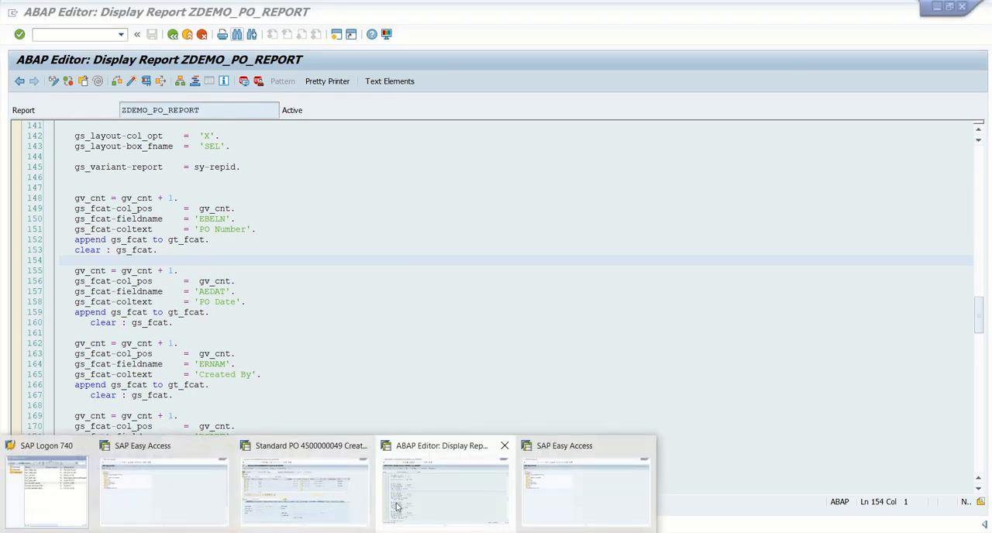
Begin creating transaction code ZPO_DTL in SE93 transaction maintenance.
left_click(584, 488)
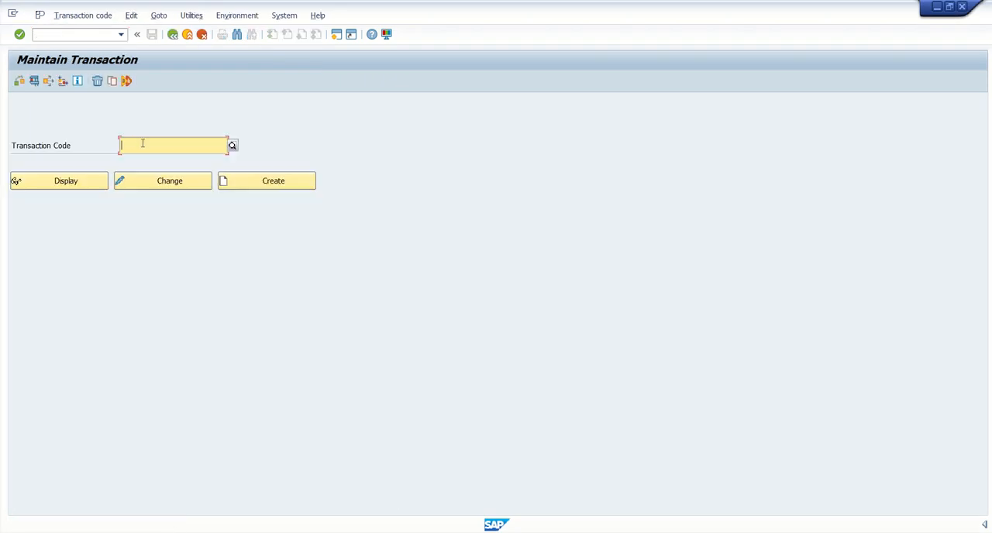
type("z")
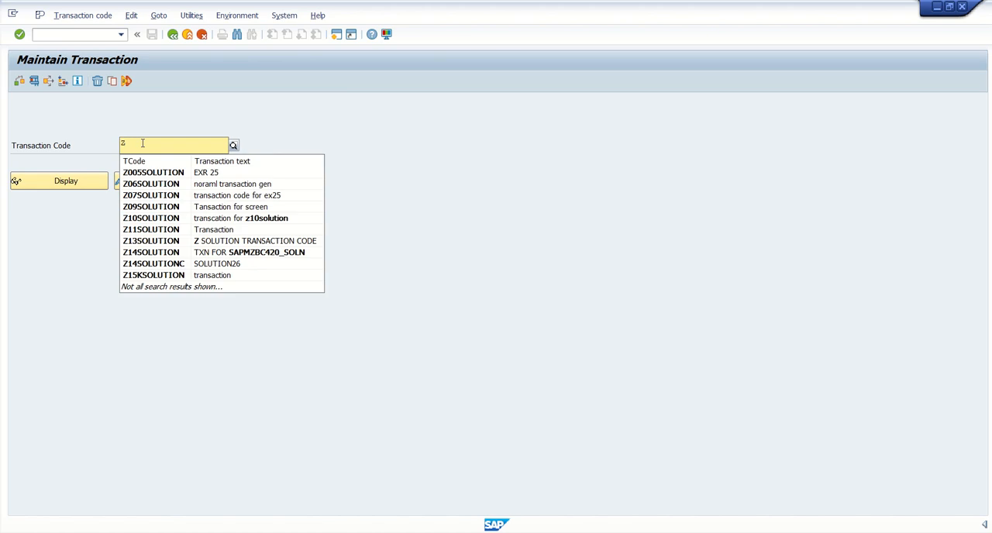
type("PO_DTL")
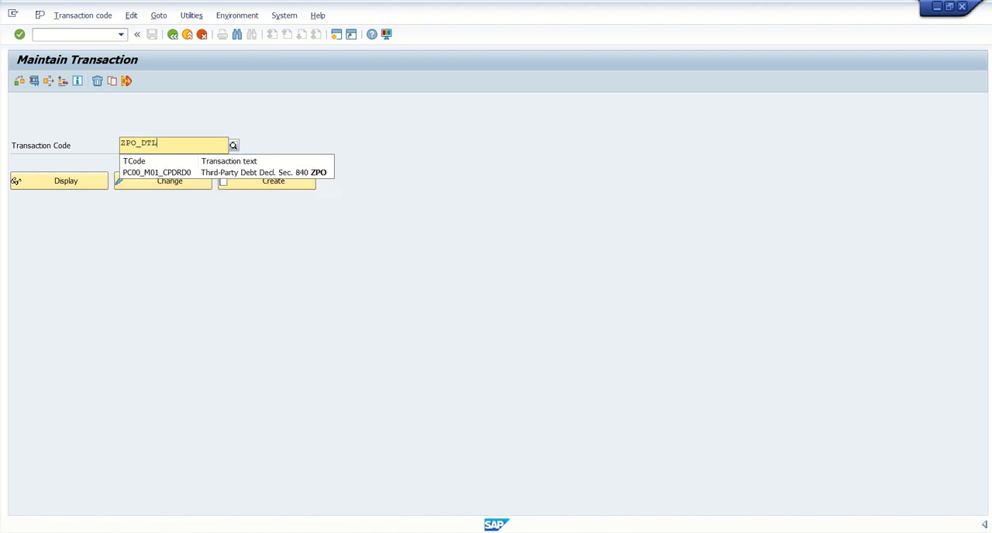
left_click(272, 179)
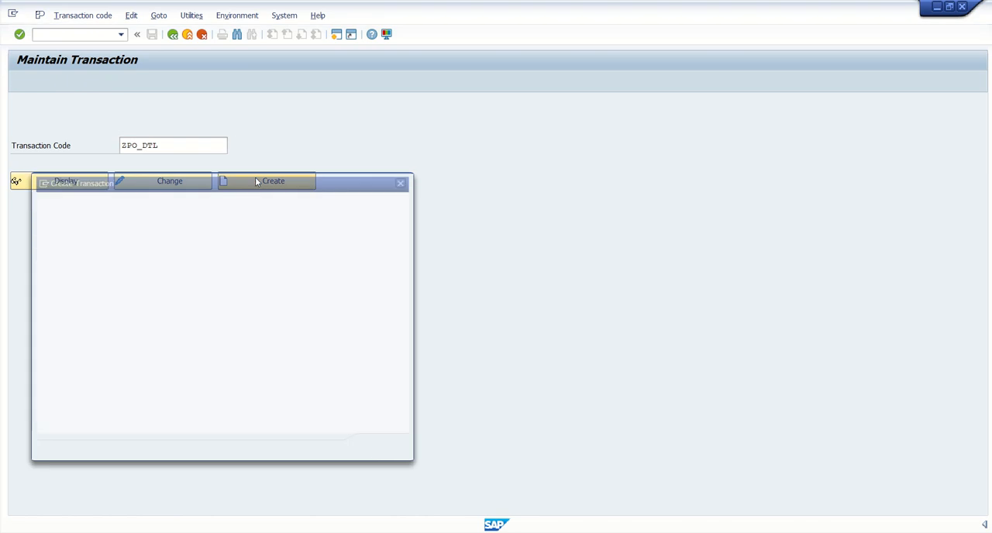
Define ZPO_DTL as a report transaction with short text 'Purchase order display' and confirm.
left_click(270, 180)
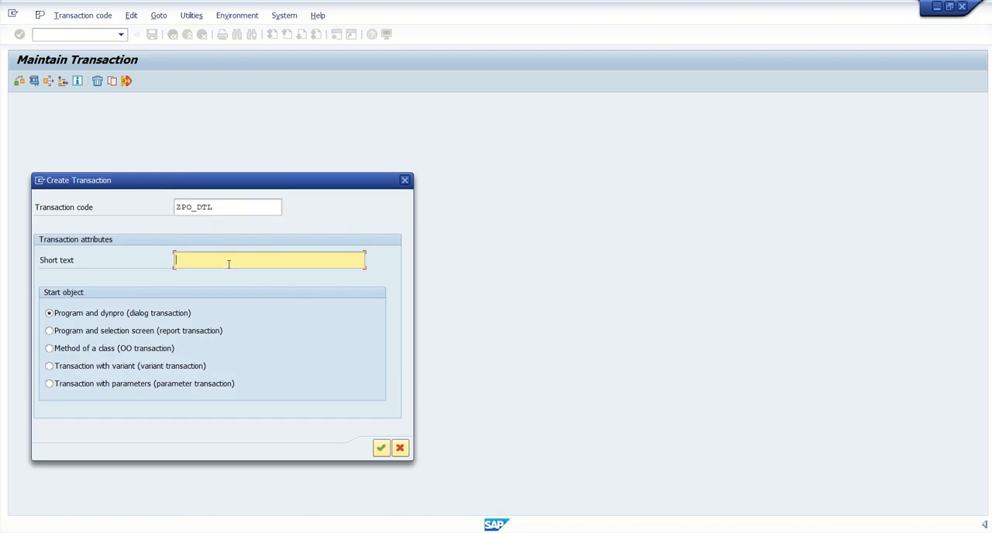
type("Purchase order")
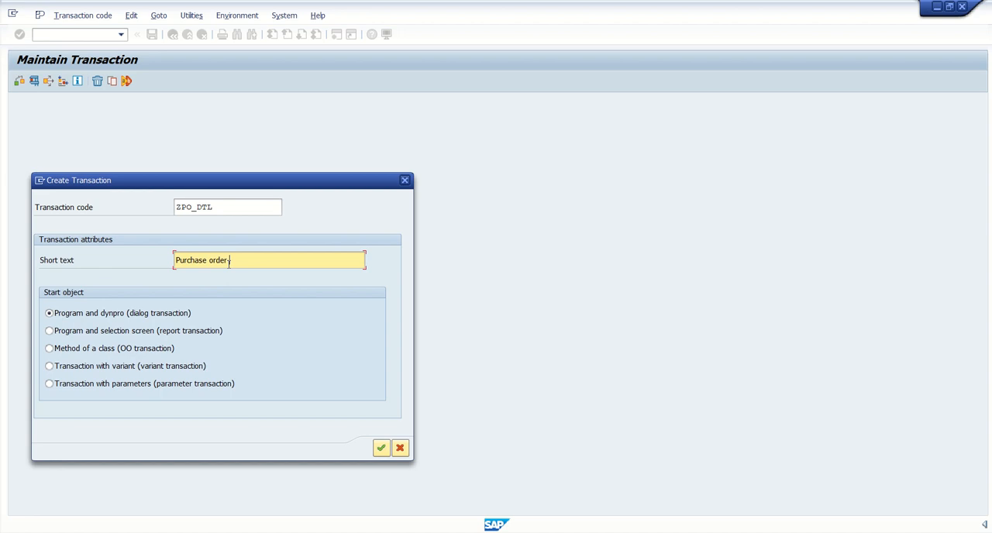
type("display")
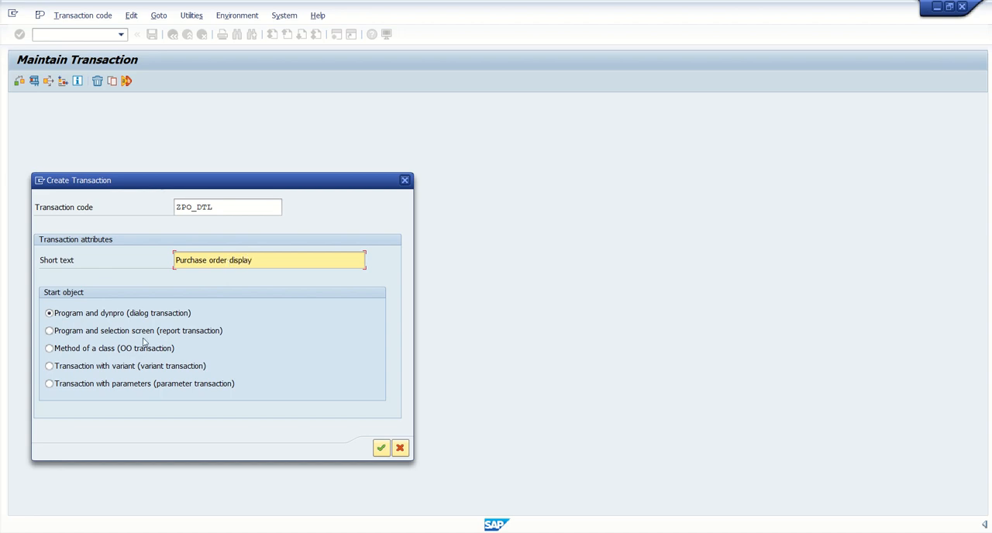
mouse_move(65, 417)
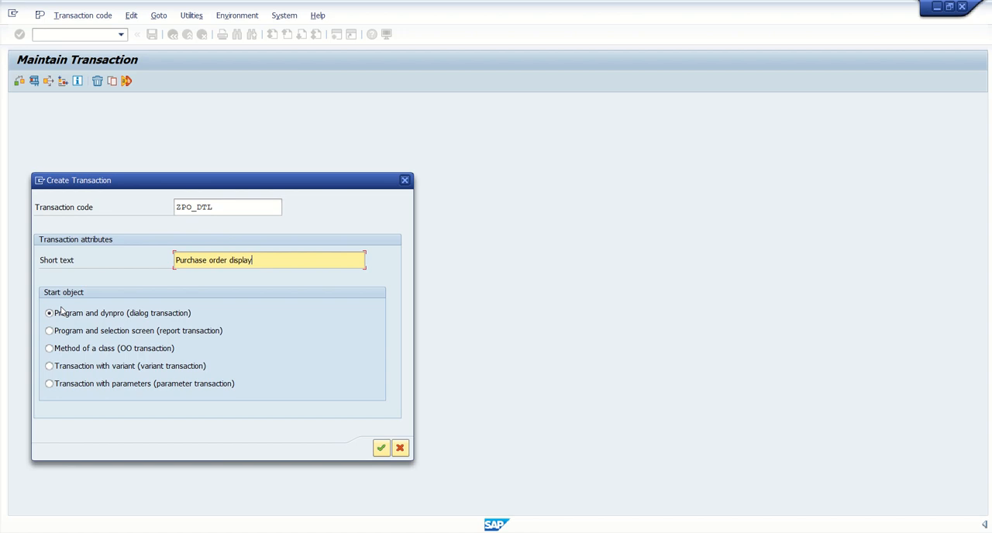
left_click(49, 330)
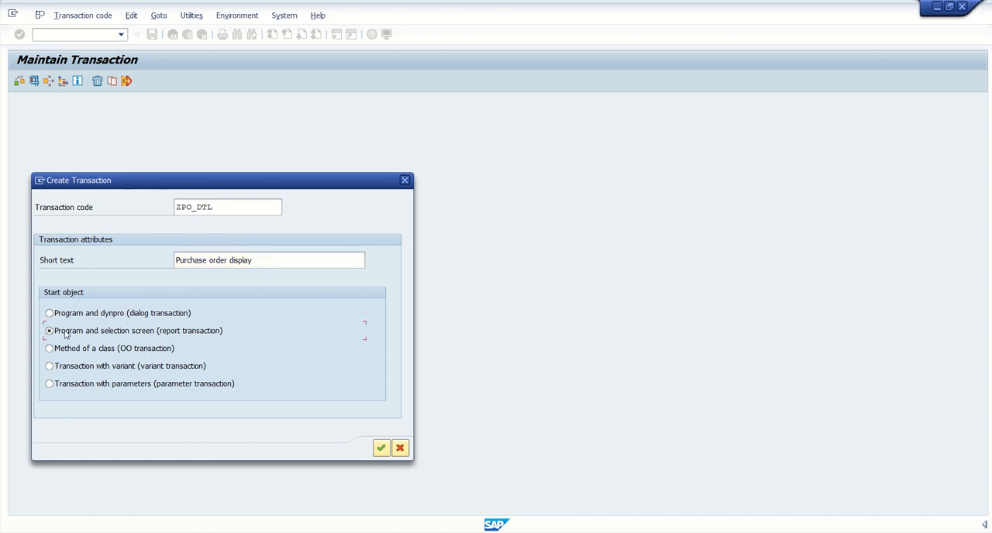
mouse_move(192, 344)
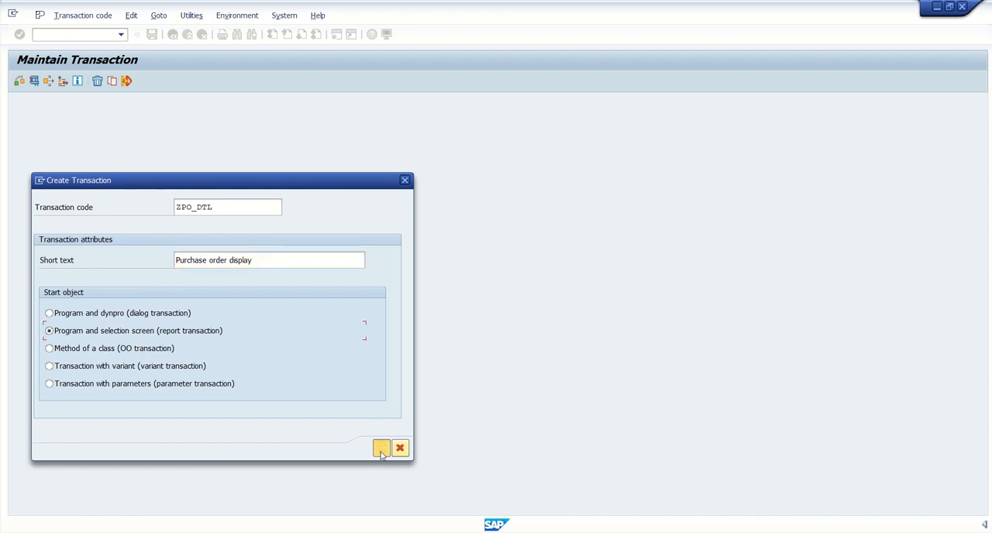
left_click(381, 450)
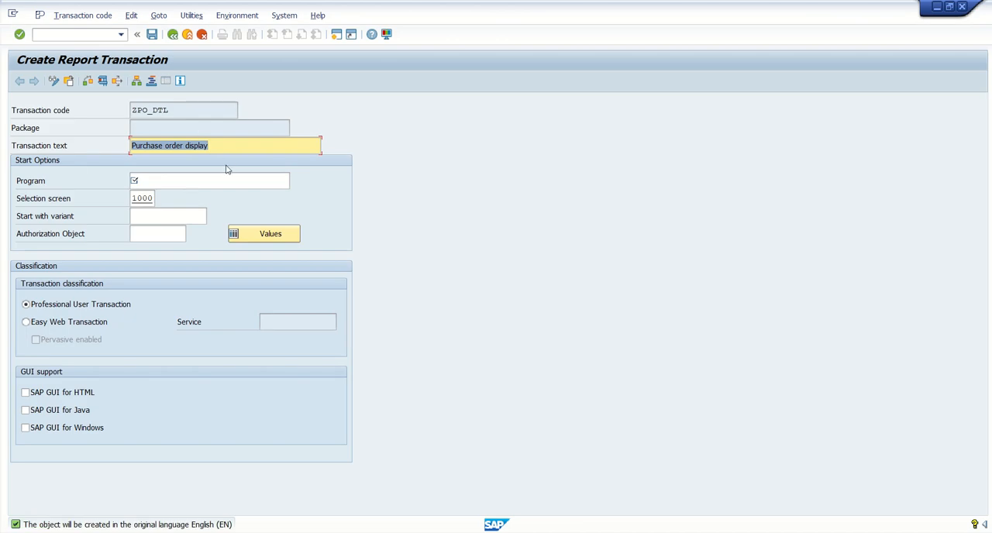
Assign program ZDEMO_PO_REPORT, enable all three SAP GUI types, and save the transaction.
left_click(209, 180)
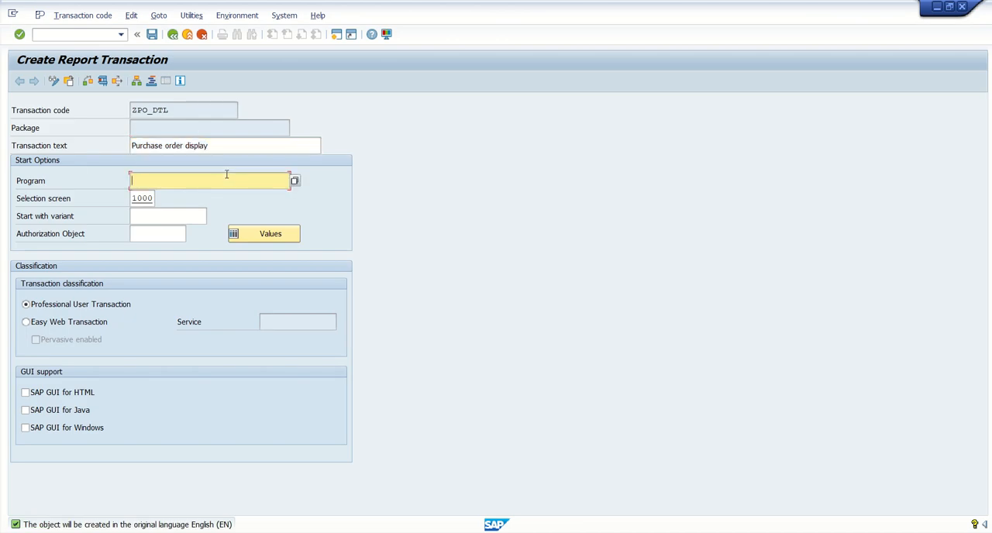
type("ZDEMO_PO_REPORT")
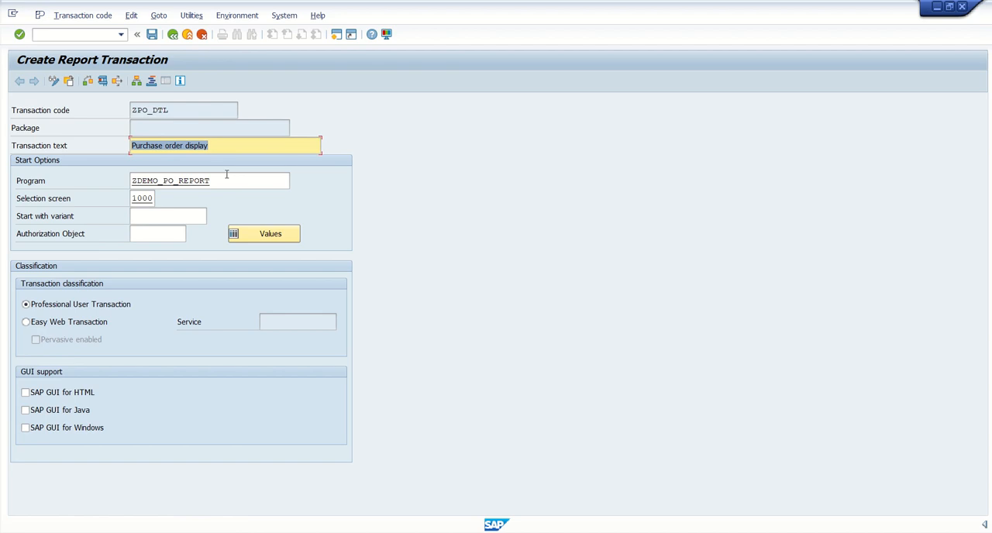
left_click(25, 393)
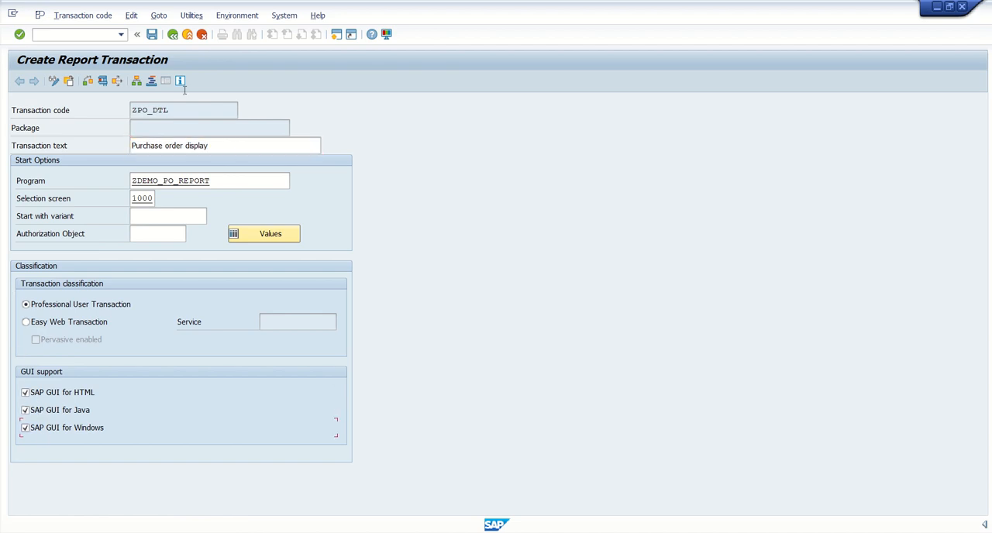
left_click(152, 35)
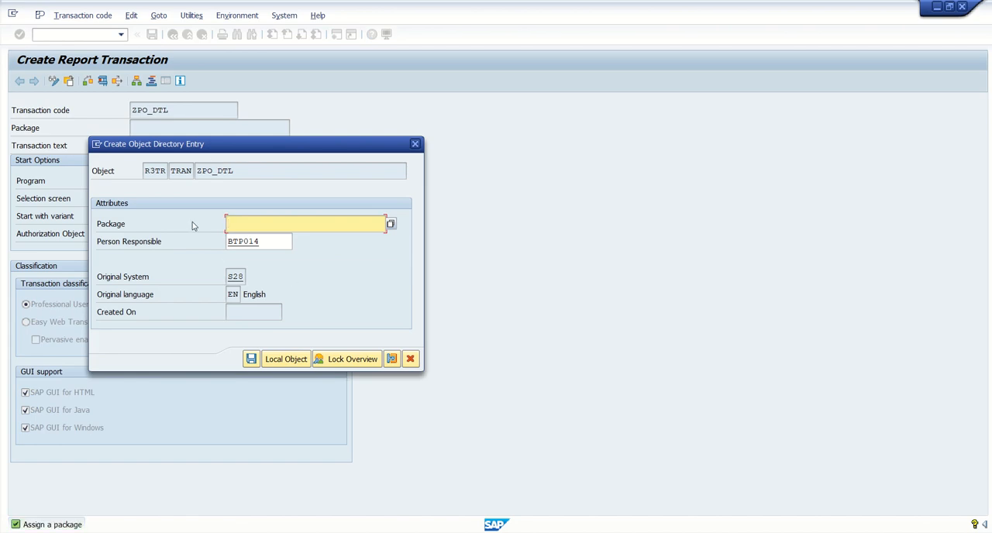
Save ZPO_DTL in package ZBTP014 under the proposed workbench request and return to Easy Access.
type("zbtp014")
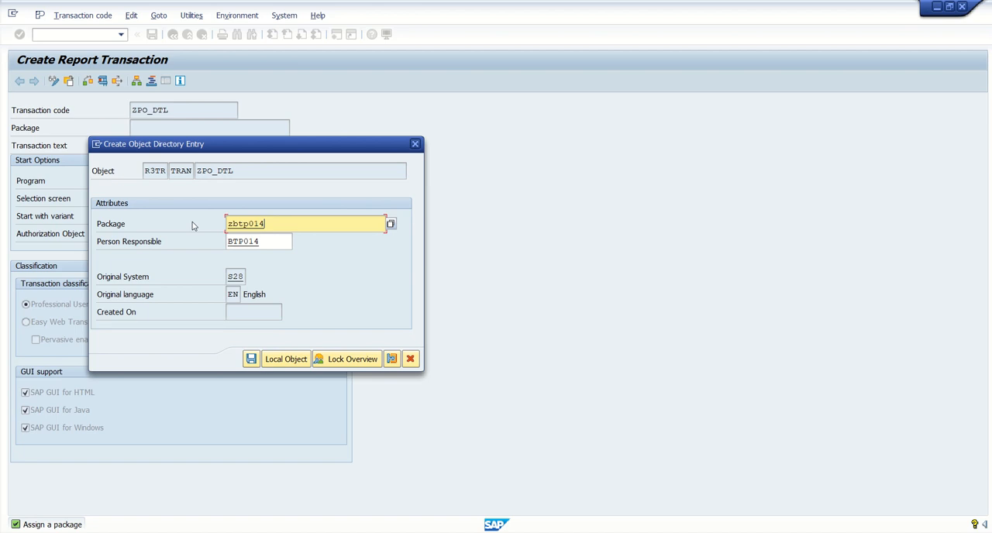
mouse_move(285, 359)
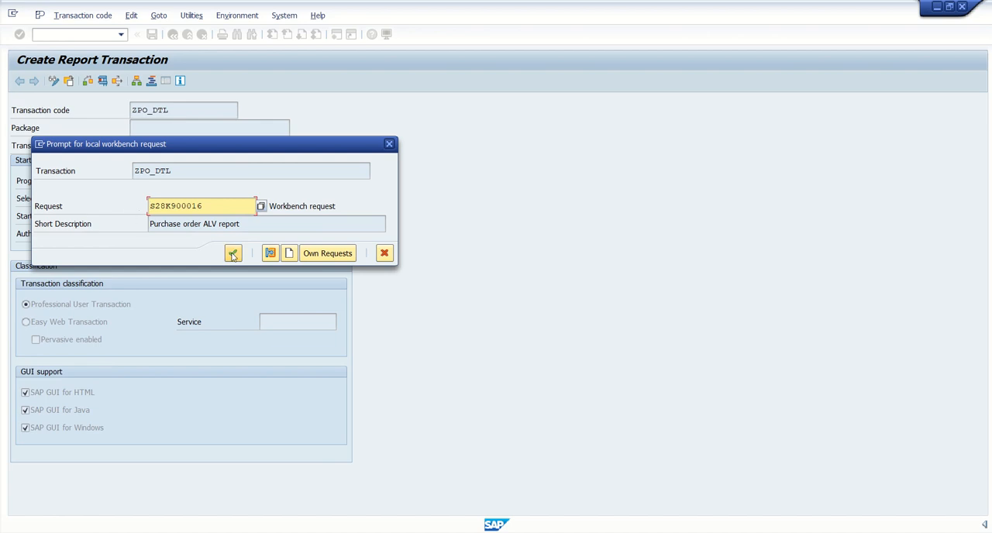
left_click(232, 253)
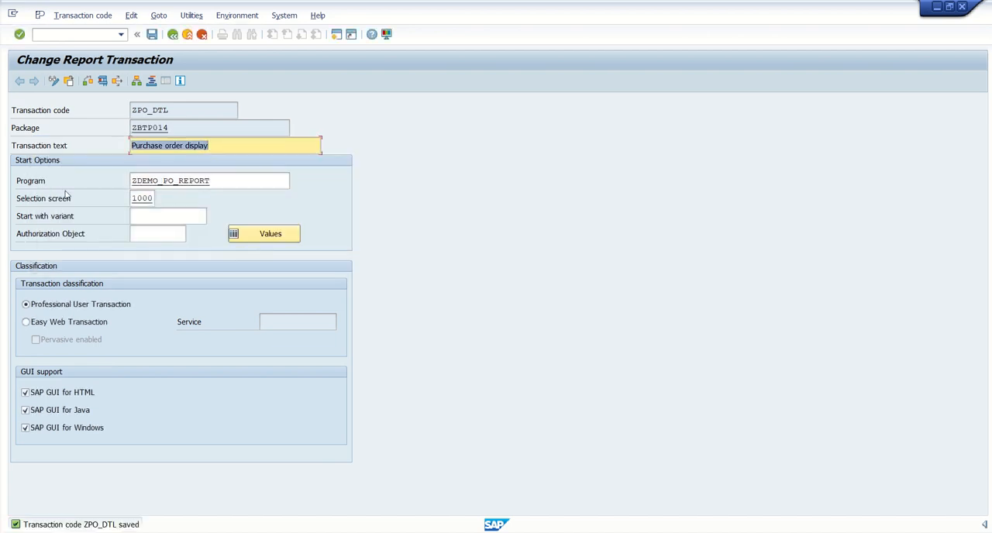
left_click(183, 110)
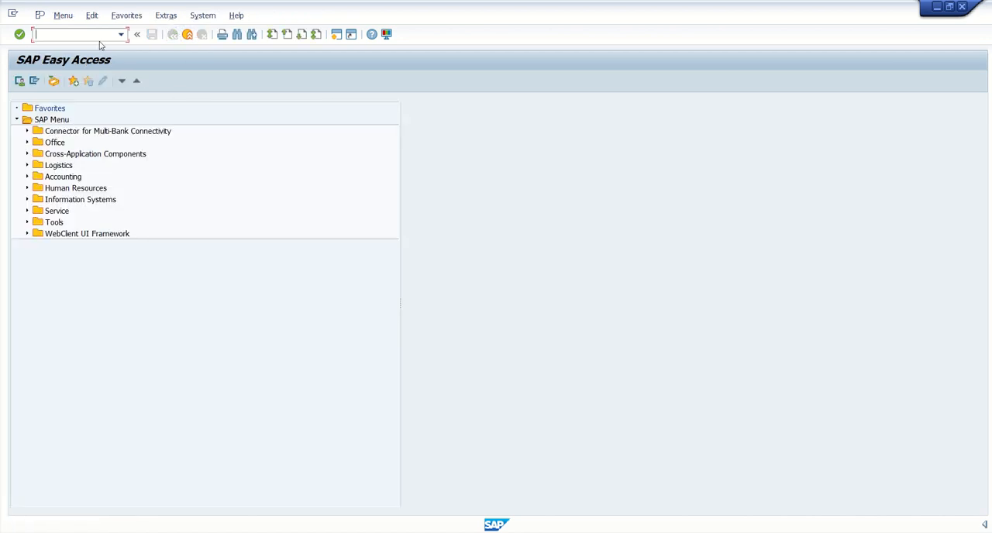
Run ZPO_DTL to display the purchase order report, then back out to Easy Access.
type("zpo")
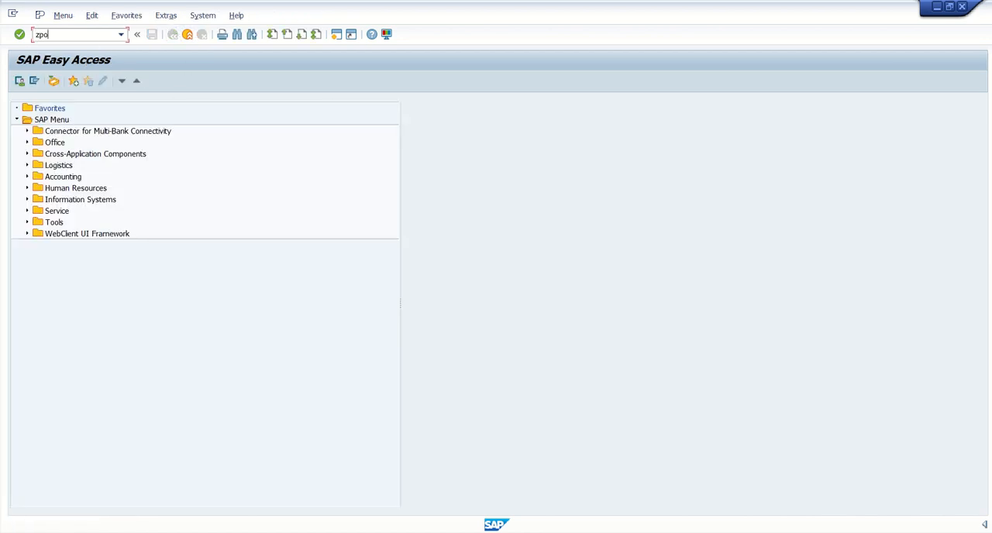
key("Enter")
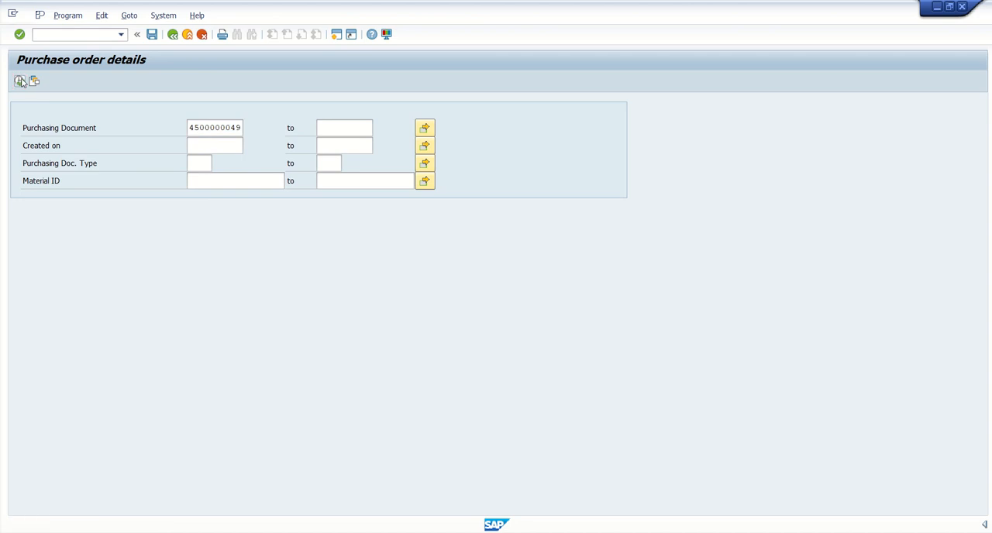
left_click(172, 35)
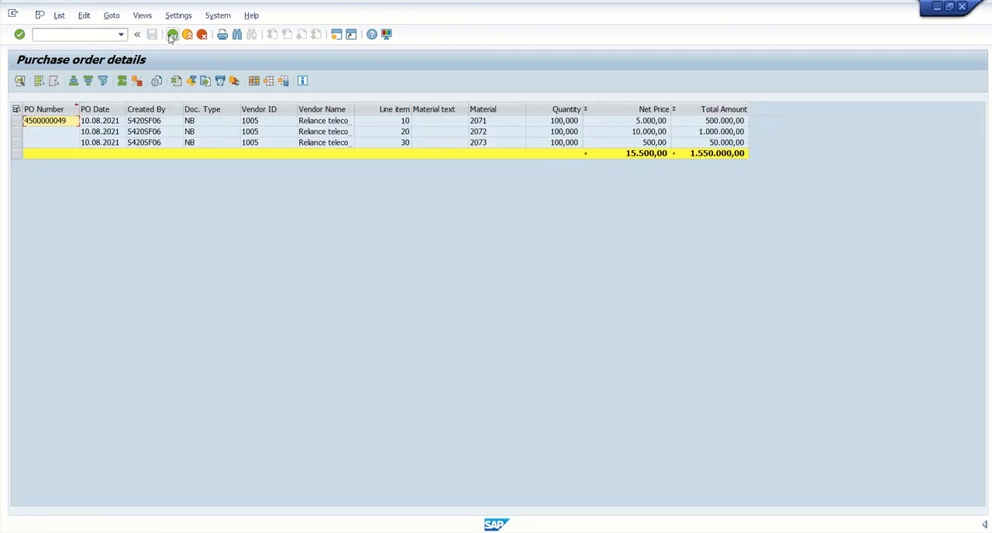
left_click(174, 35)
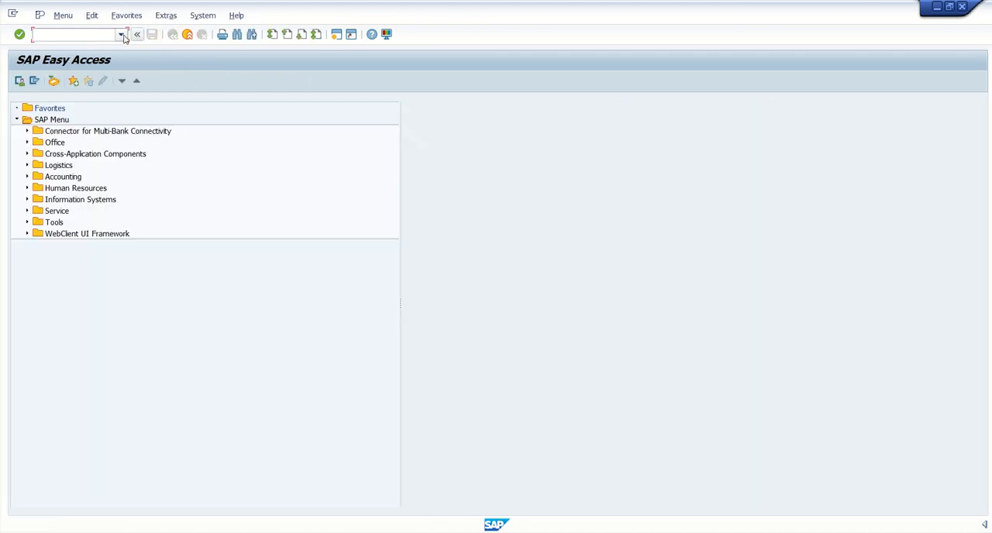
type("zpo_dt")
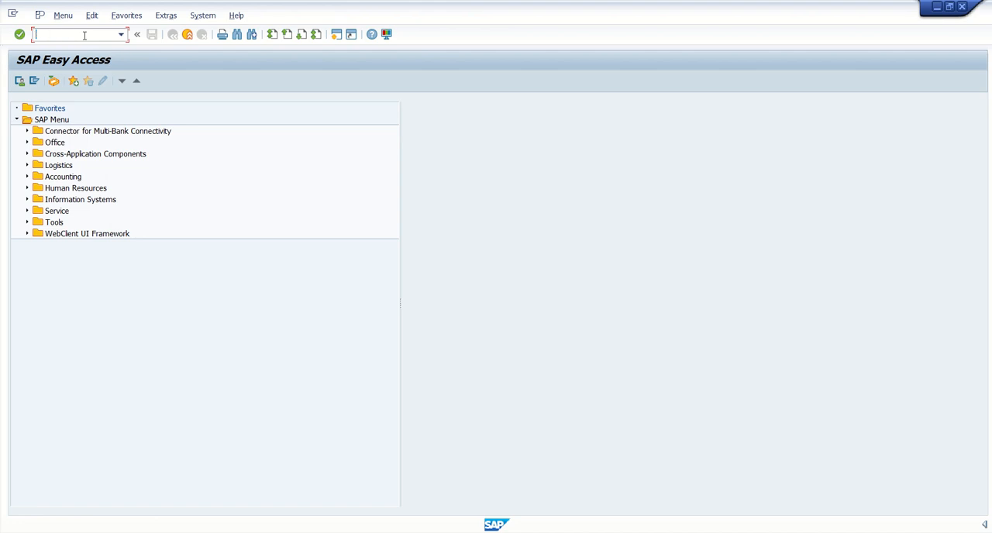
mouse_move(338, 430)
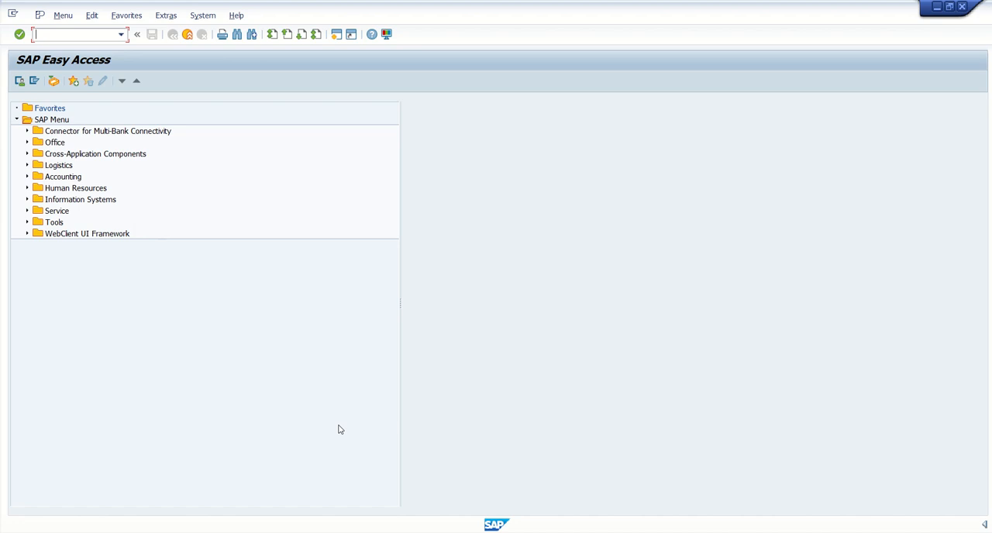
mouse_move(428, 431)
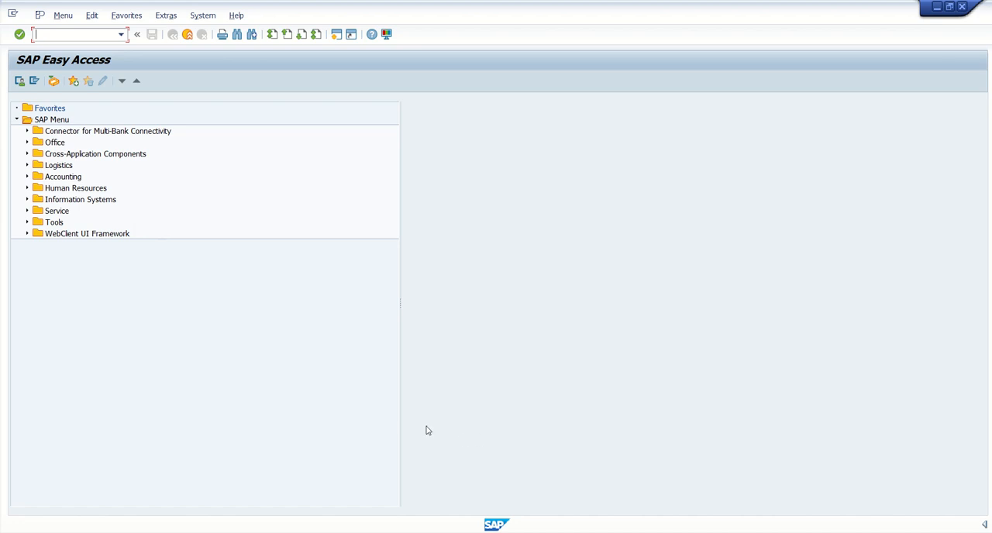
type("s")
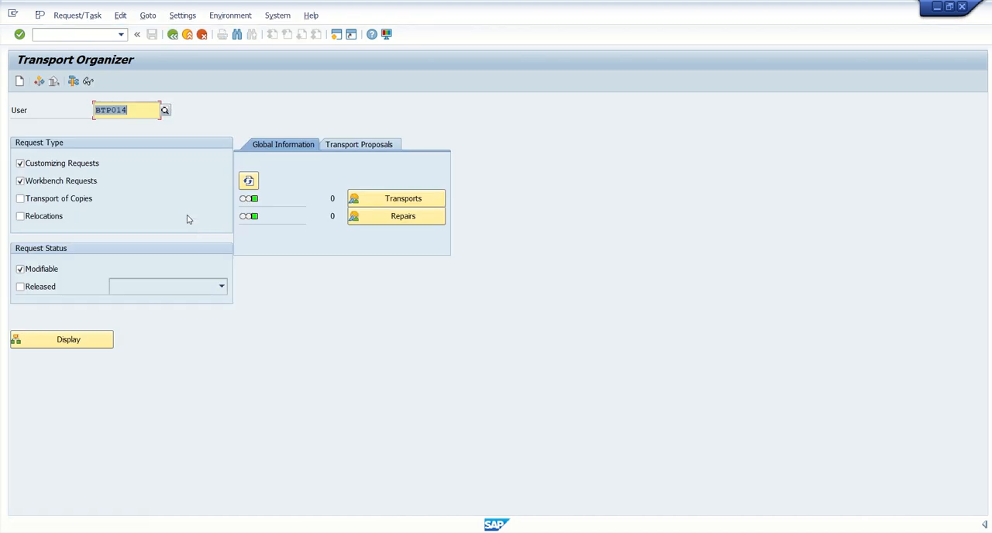
mouse_move(93, 84)
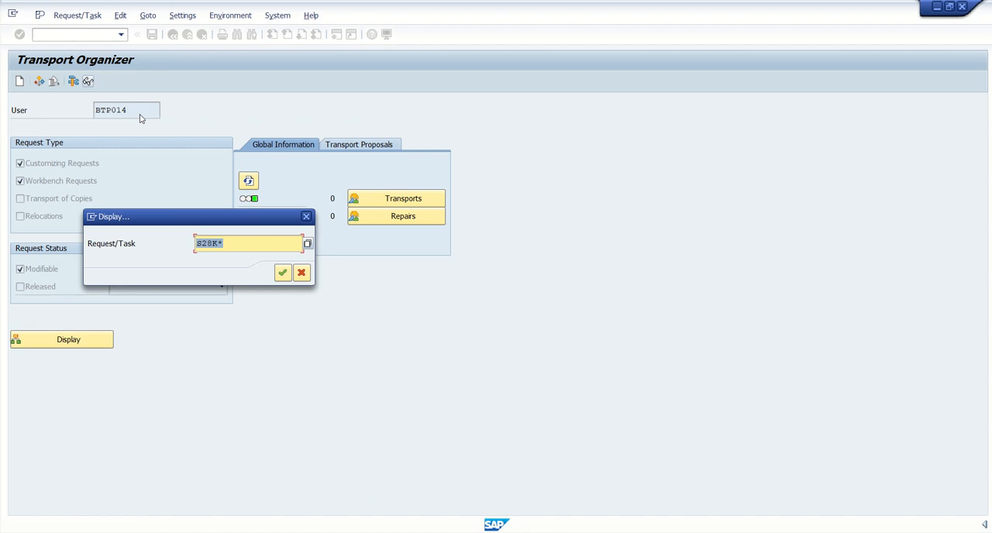
Display workbench request S28K900016 in the Transport Organizer.
type("S28K900016")
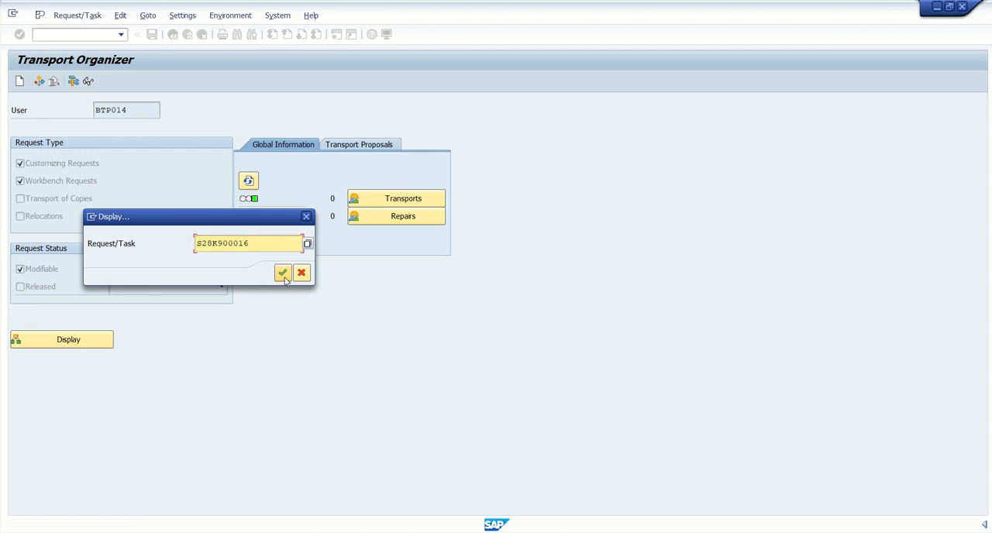
left_click(282, 272)
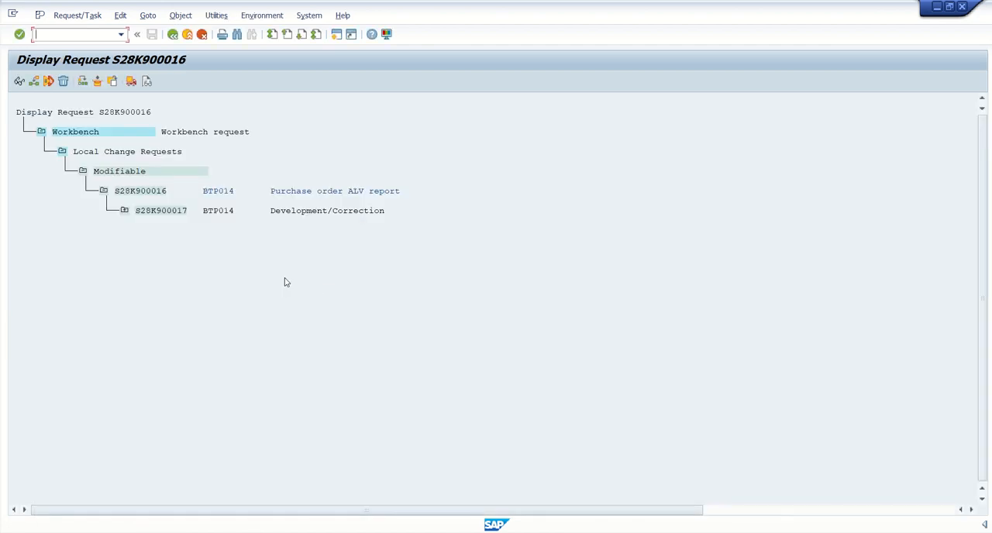
Expand task S28K900017 to show ZDEMO_PO_REPORT and ZPO_DTL, then release it directly.
left_click(124, 211)
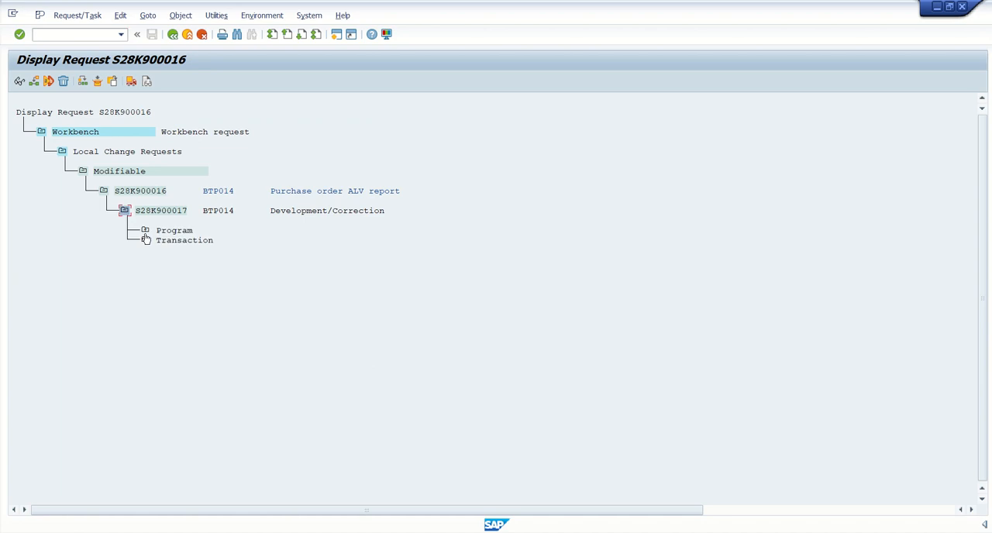
left_click(124, 210)
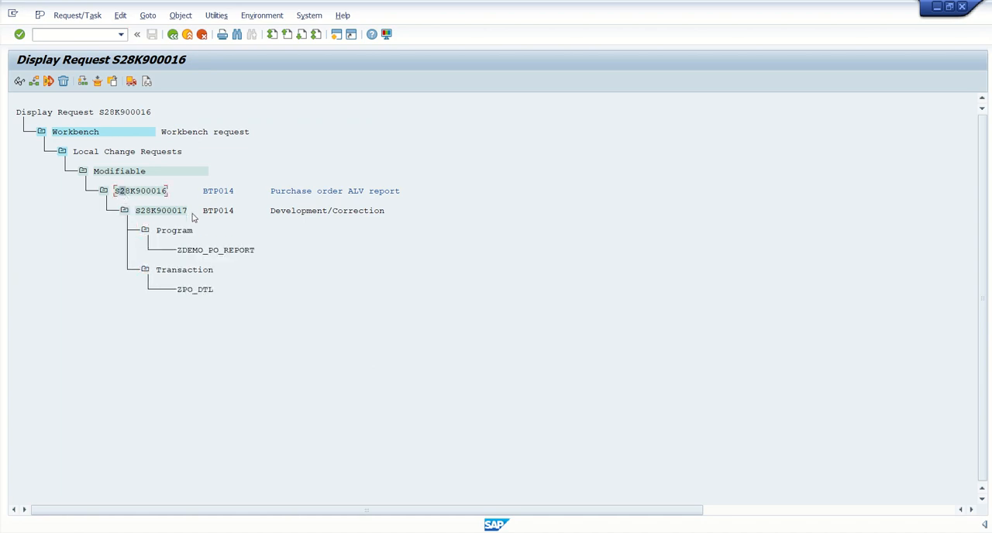
left_click(215, 250)
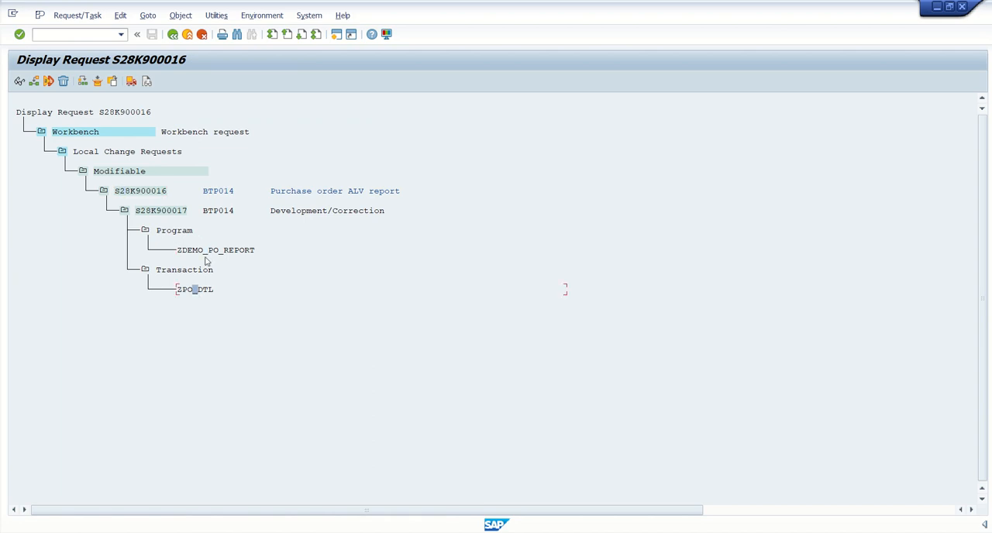
mouse_move(185, 316)
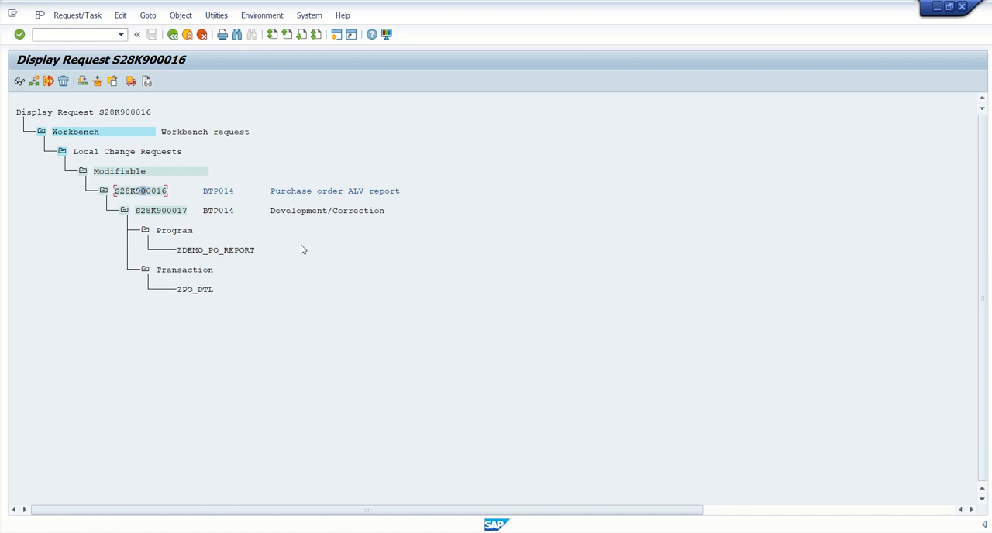
left_click(162, 211)
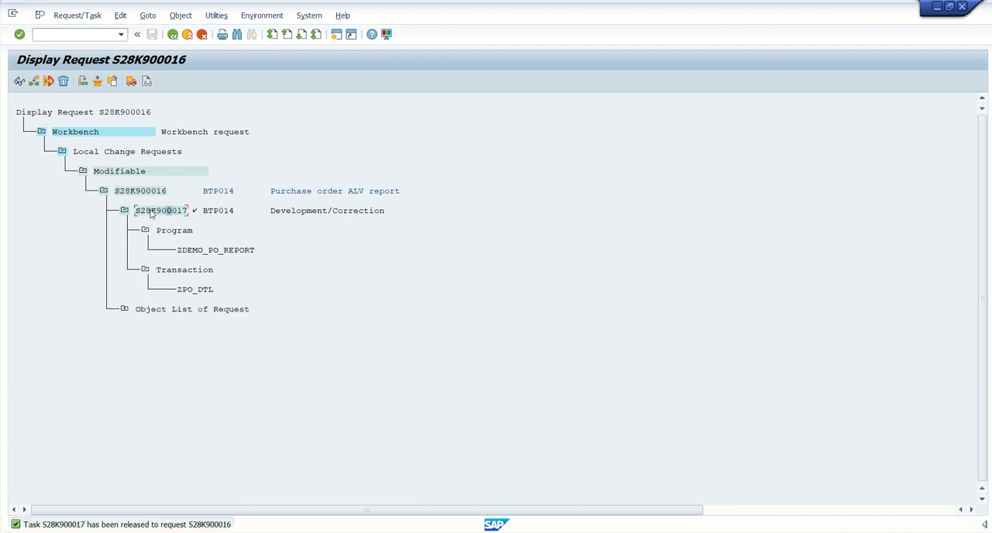
Release request S28K900016 directly so it and its task are marked released.
left_click(139, 191)
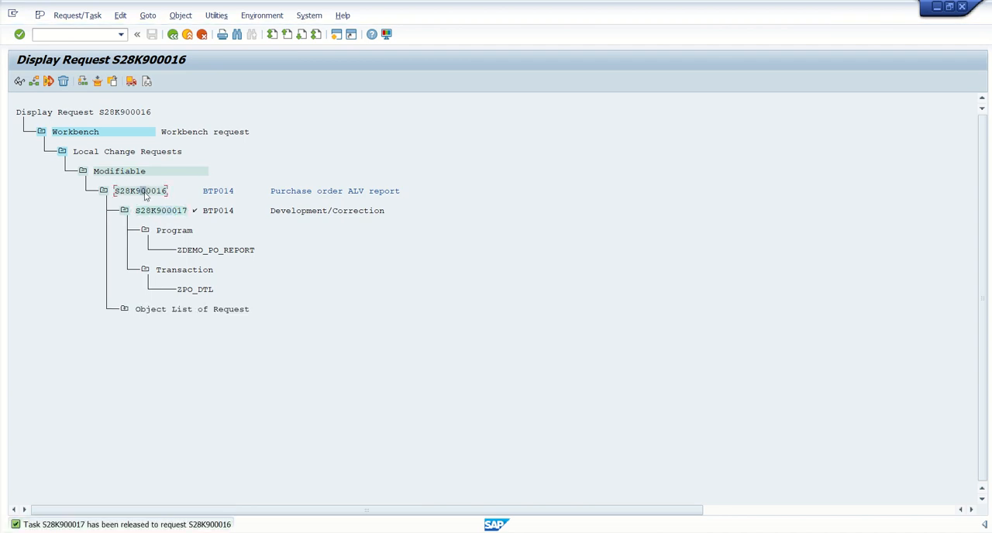
mouse_move(130, 80)
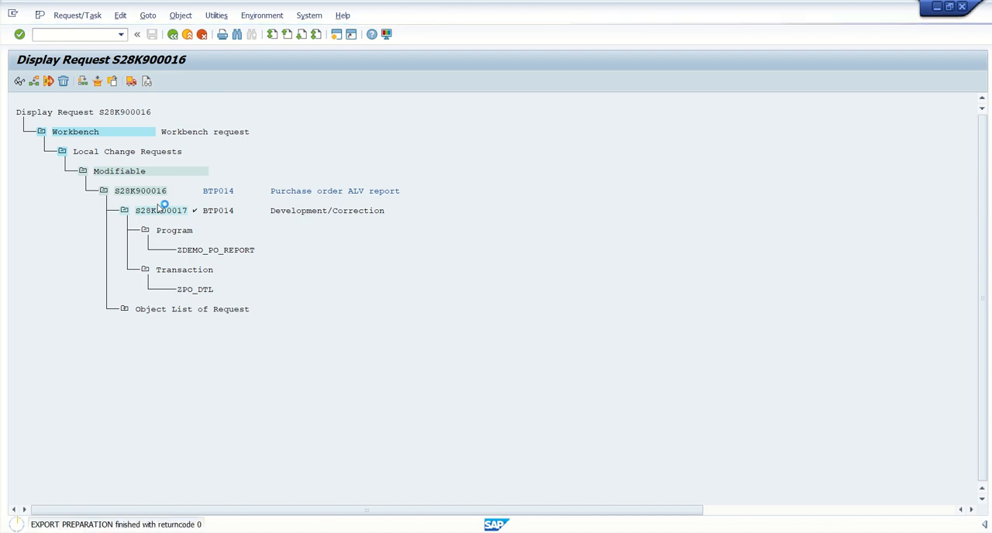
left_click(48, 80)
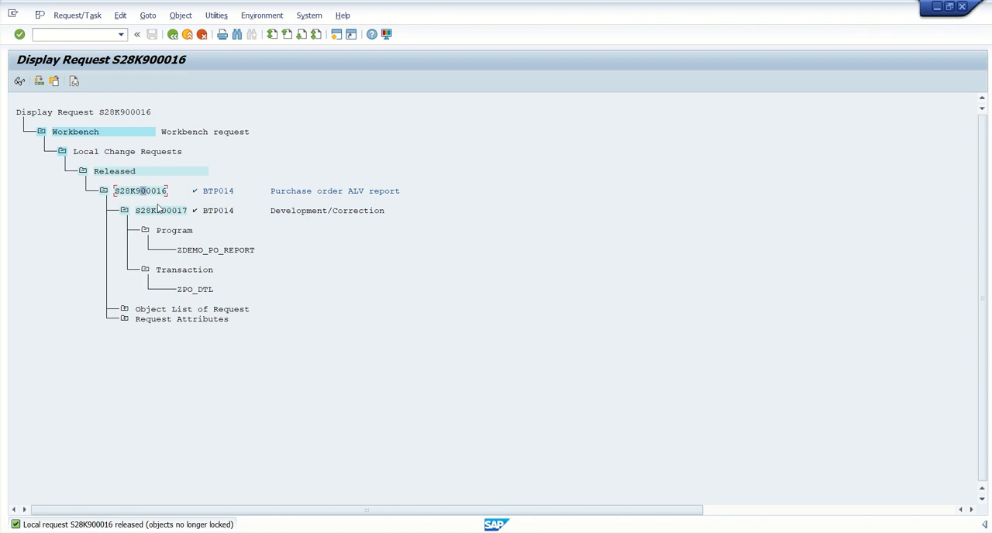
mouse_move(195, 298)
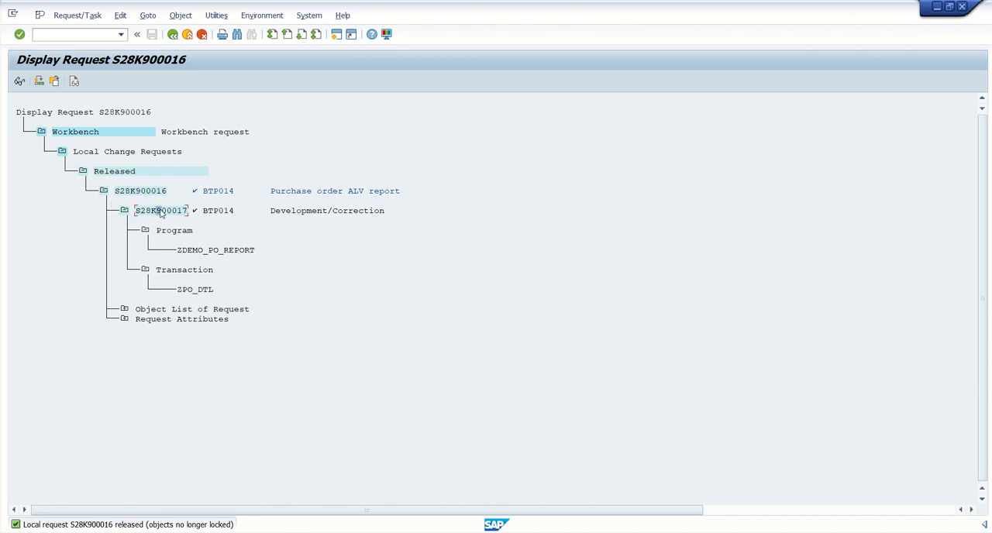
left_click(140, 191)
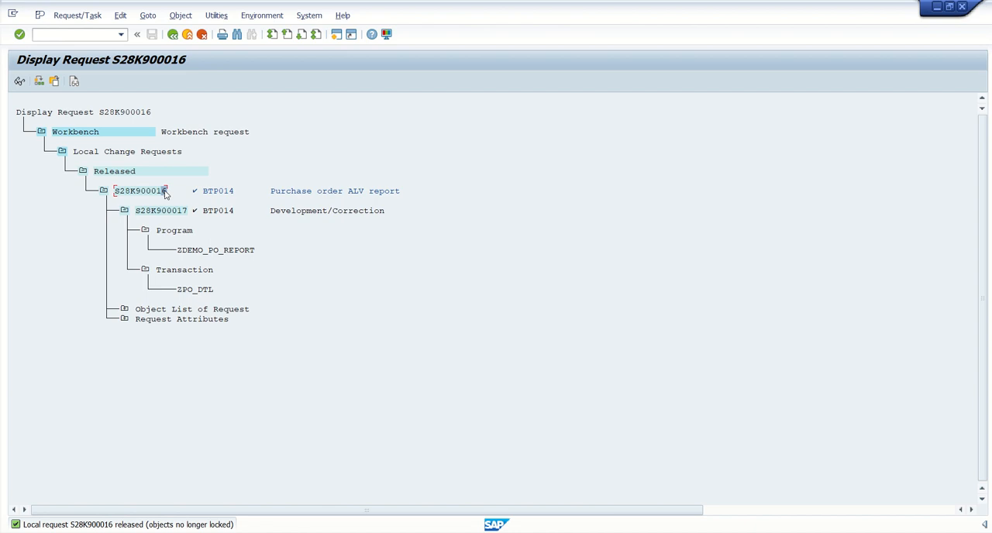
mouse_move(332, 170)
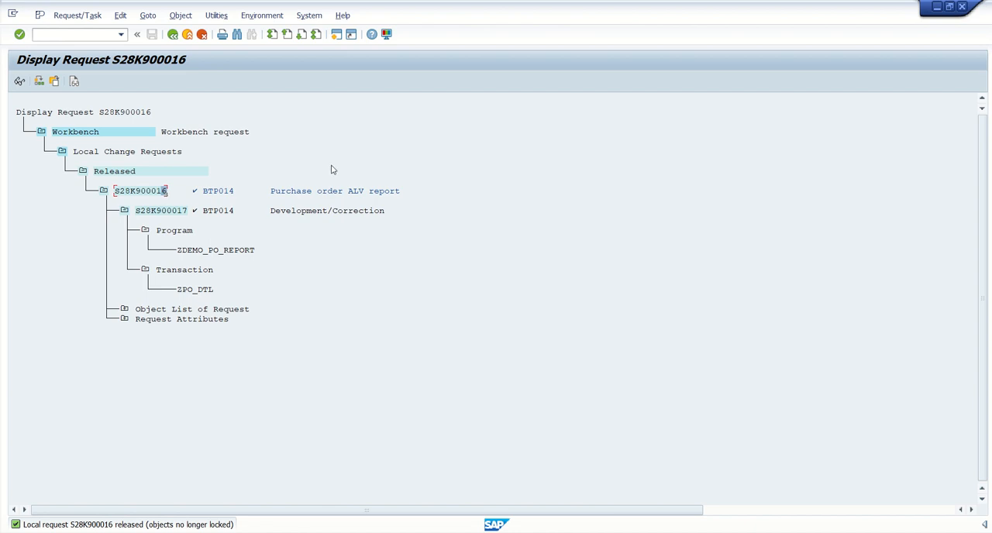
mouse_move(448, 183)
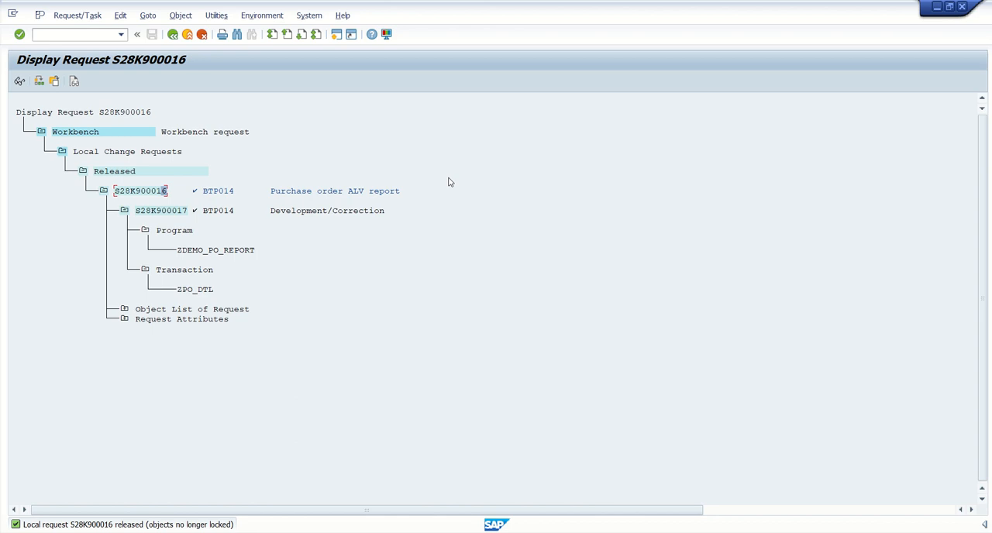